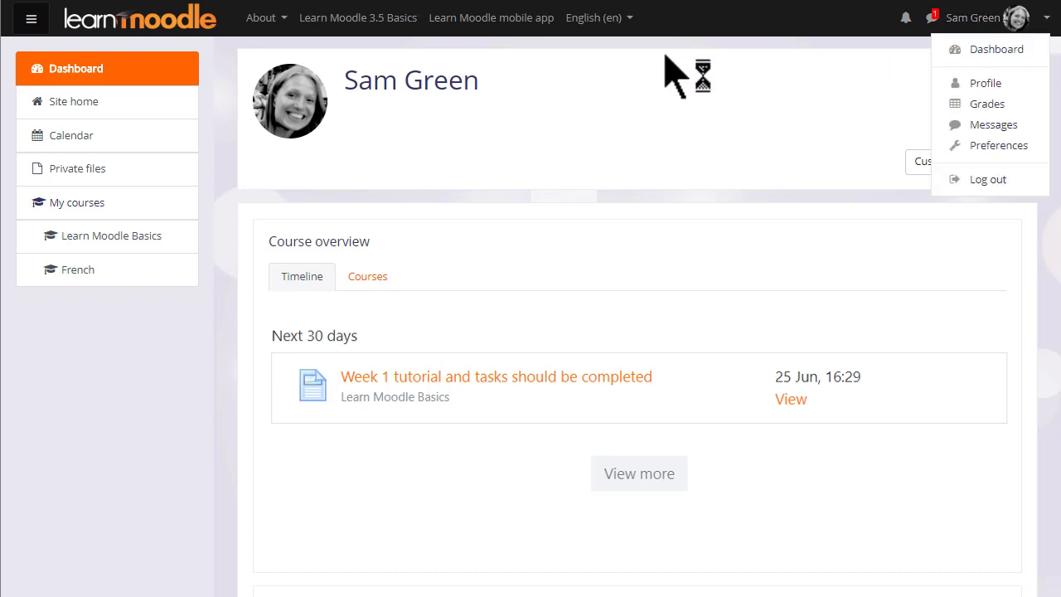
pyautogui.moveTo(174, 87)
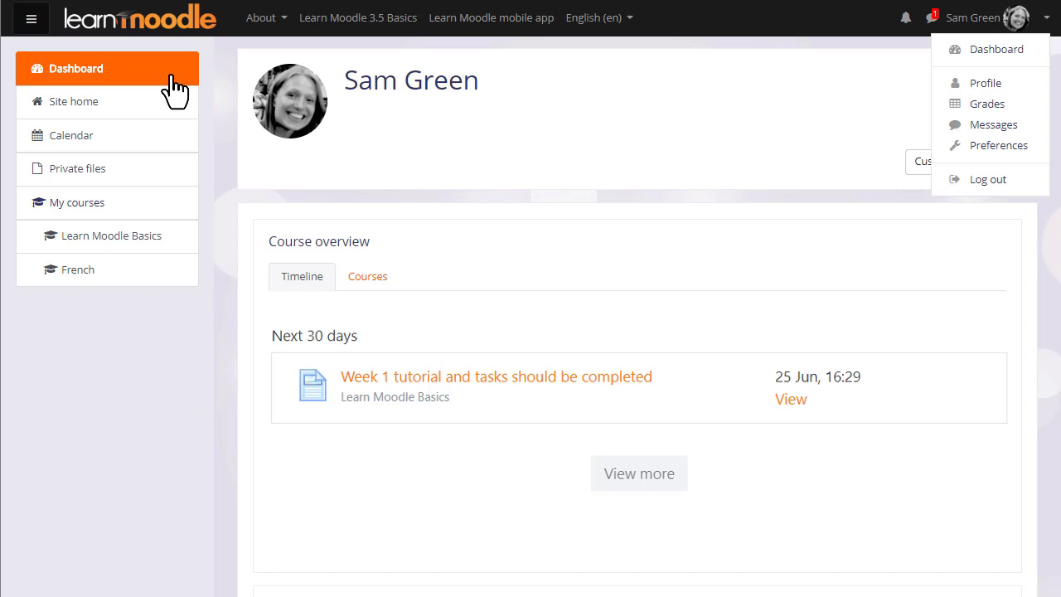
pyautogui.moveTo(292, 238)
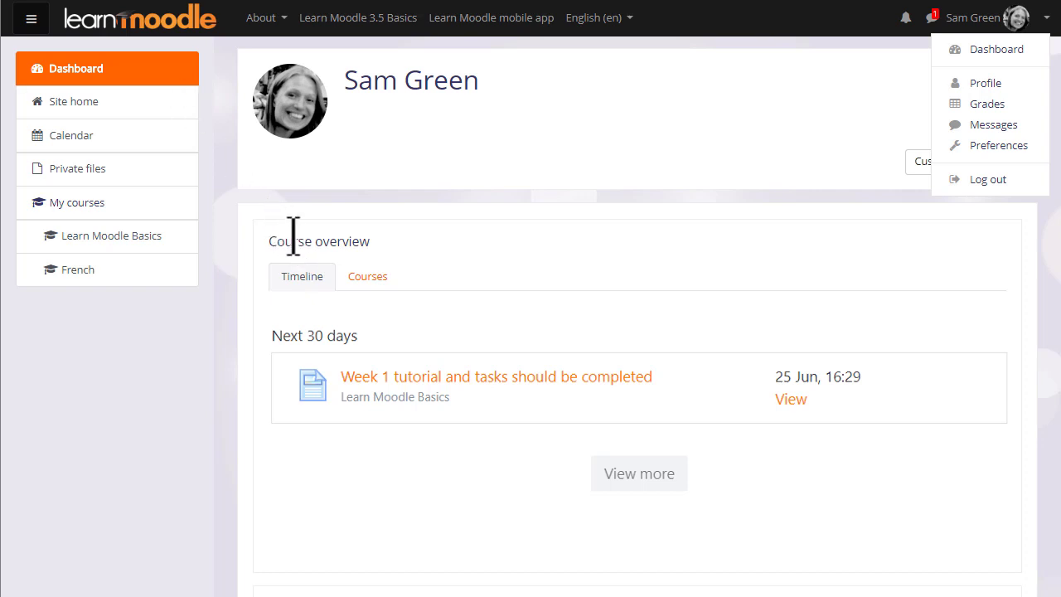
pyautogui.moveTo(294, 240)
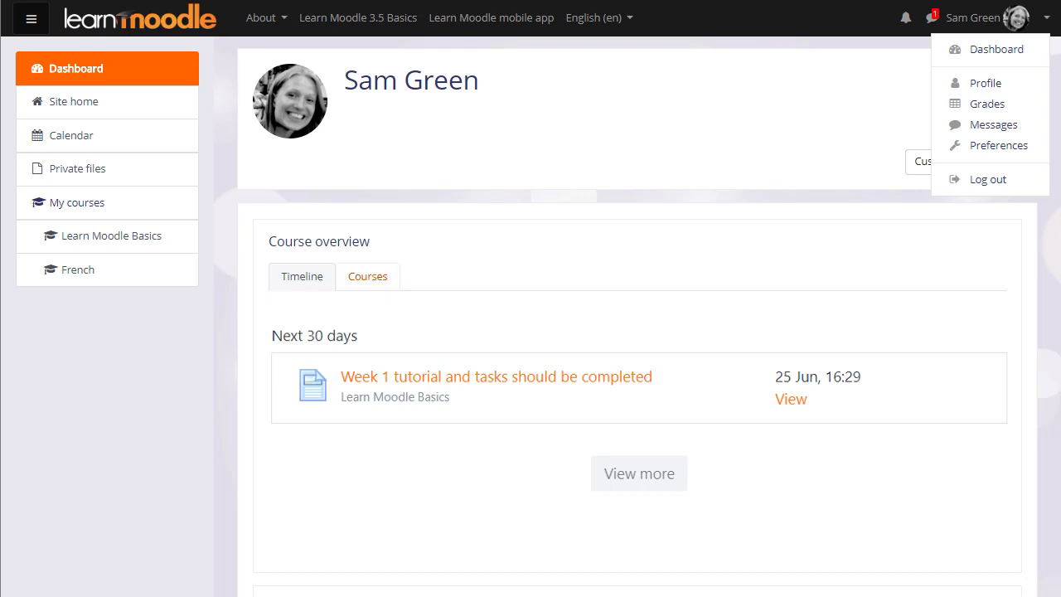
# Step: Switch the Timeline to 'Sort by courses' so activities group under each course
pyautogui.click(368, 276)
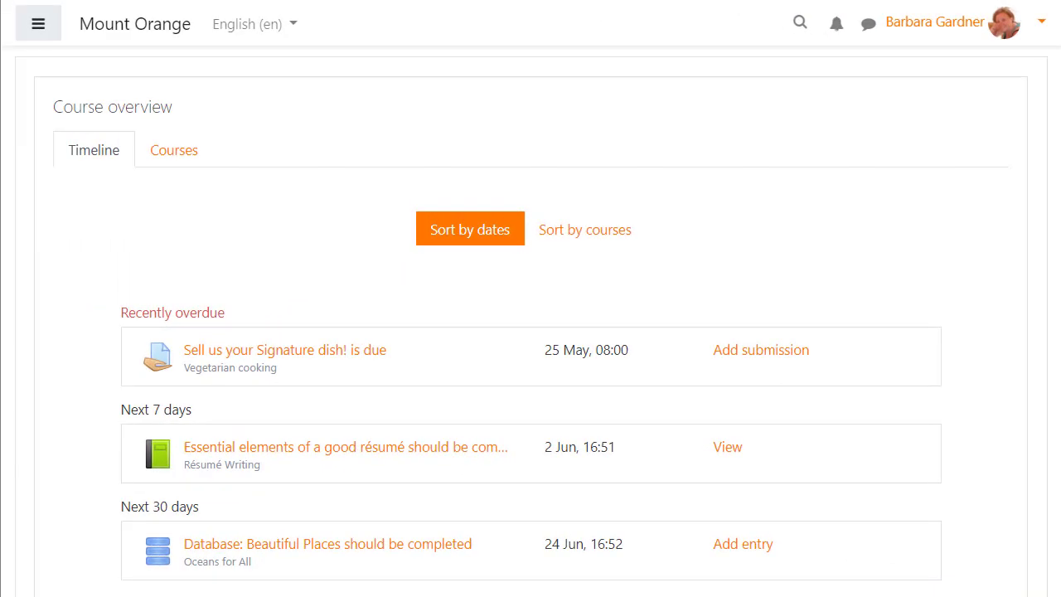
pyautogui.scroll(-3)
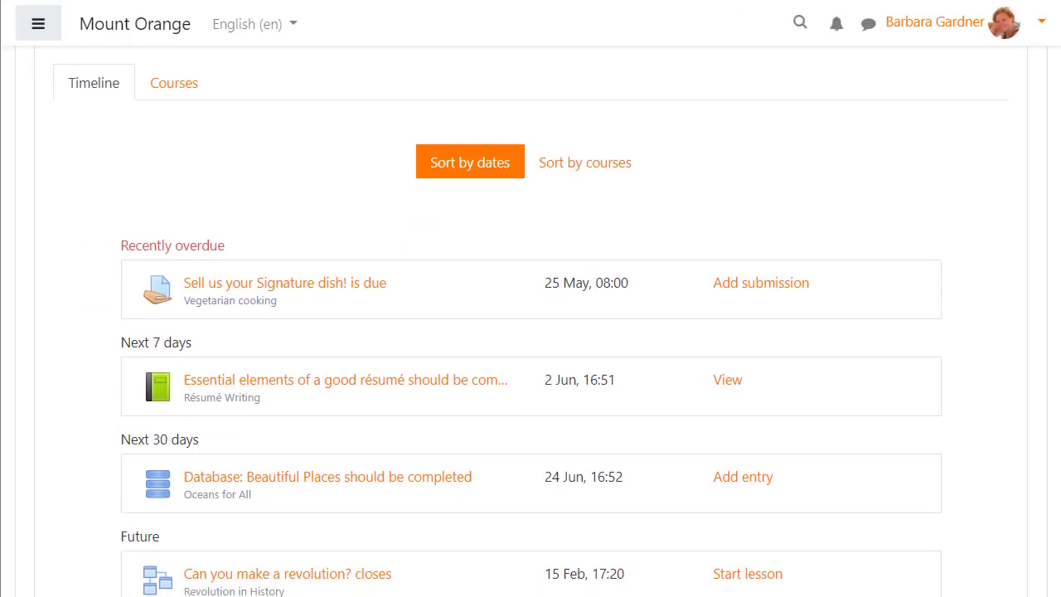
pyautogui.scroll(-3)
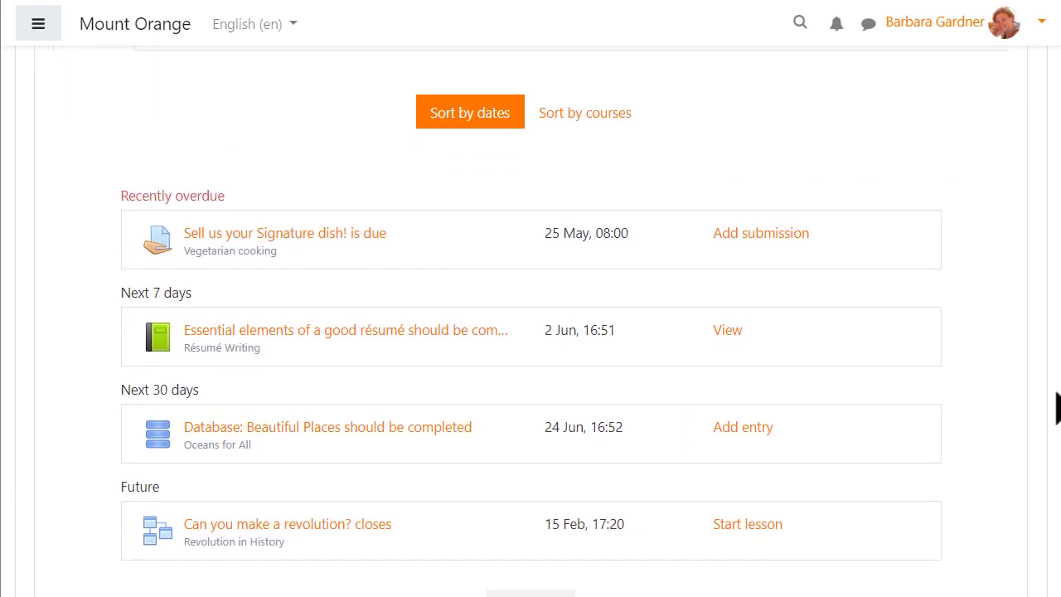
pyautogui.moveTo(726, 344)
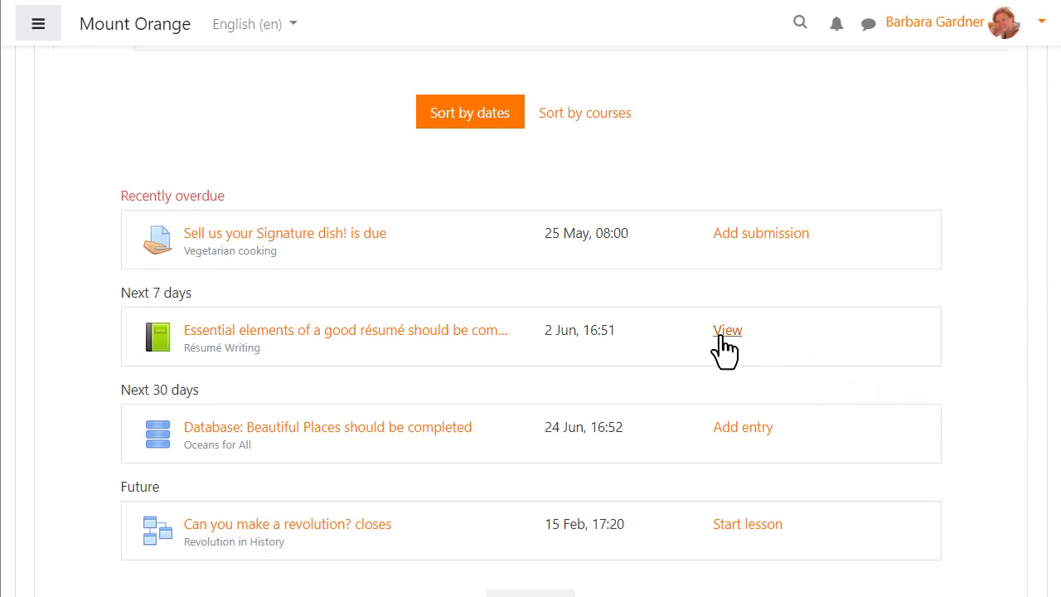
pyautogui.moveTo(744, 432)
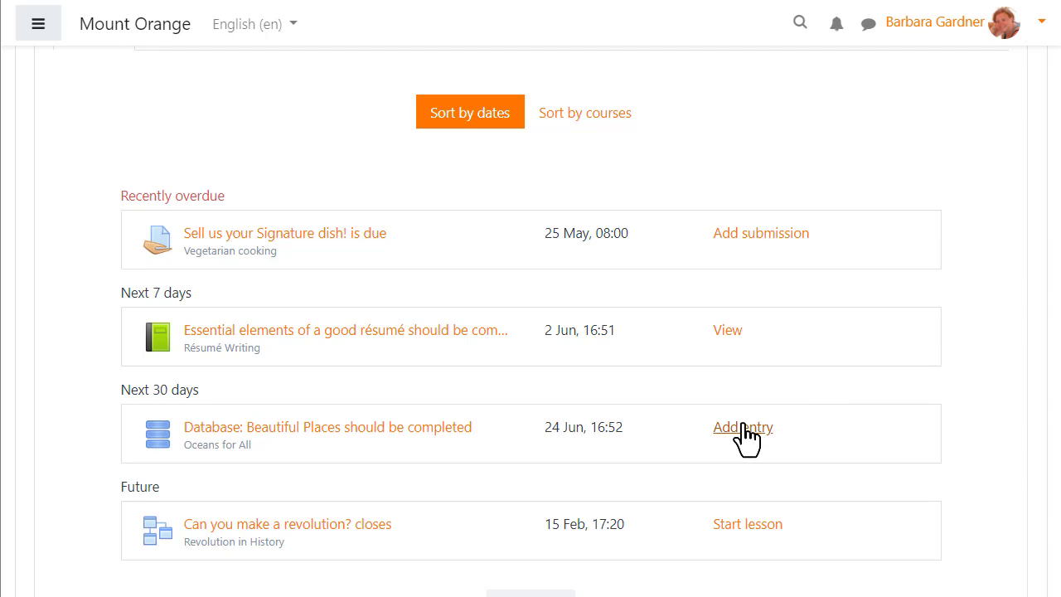
pyautogui.moveTo(660, 186)
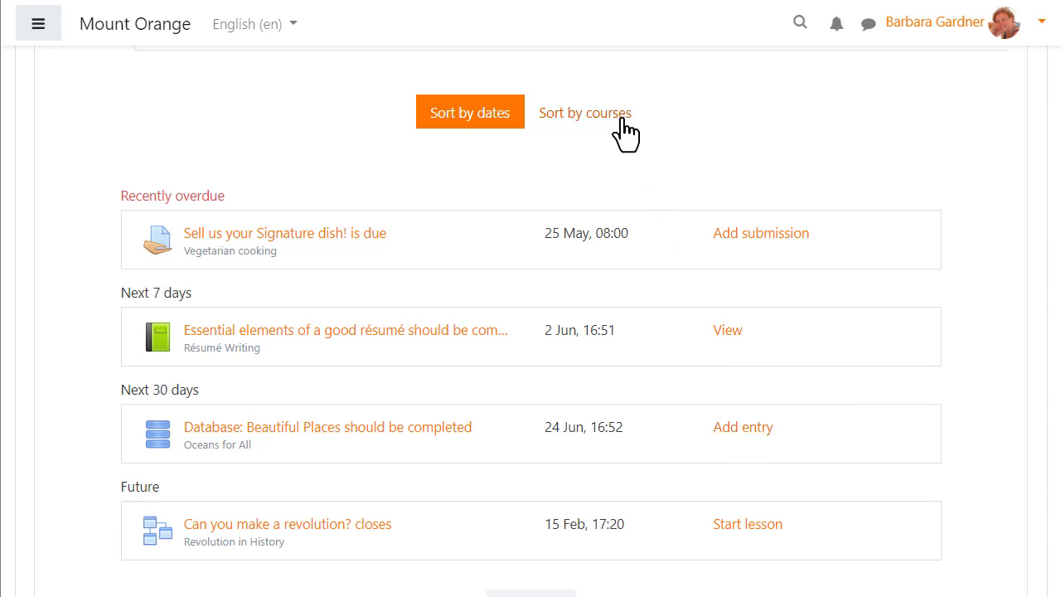
pyautogui.click(585, 112)
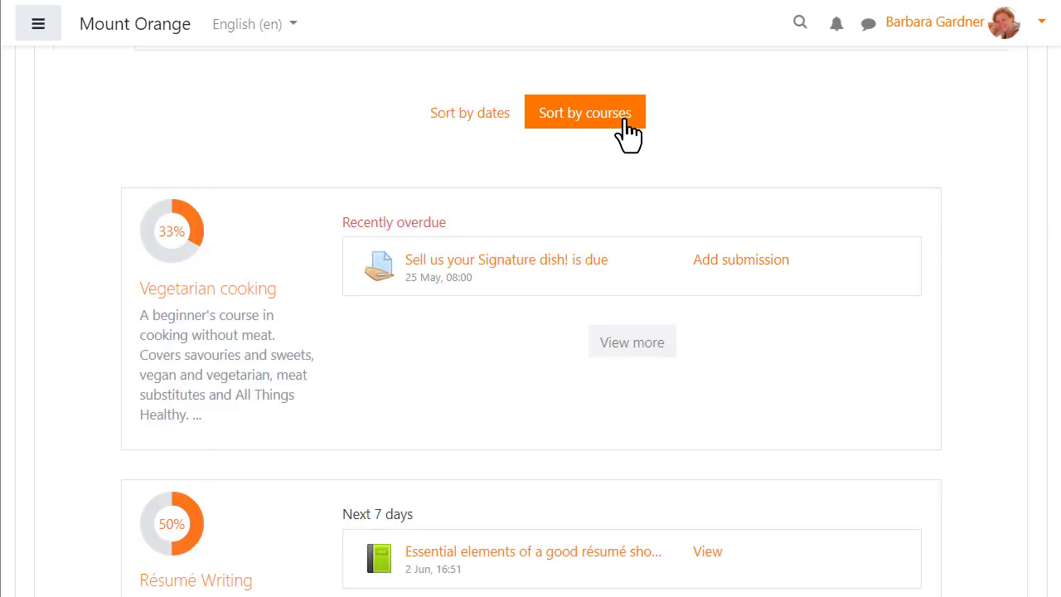
pyautogui.scroll(3)
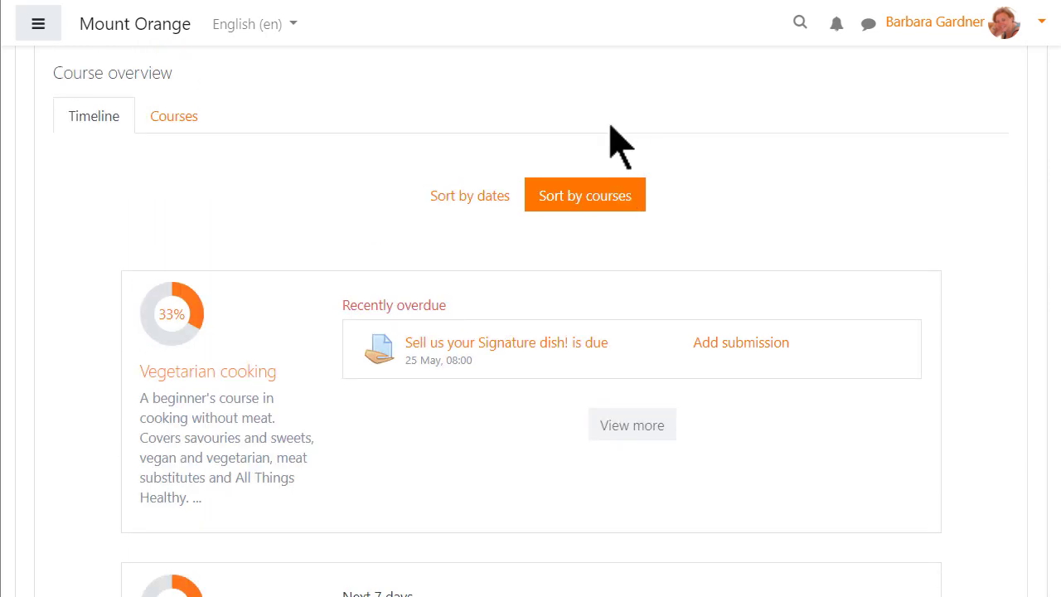
pyautogui.moveTo(166, 133)
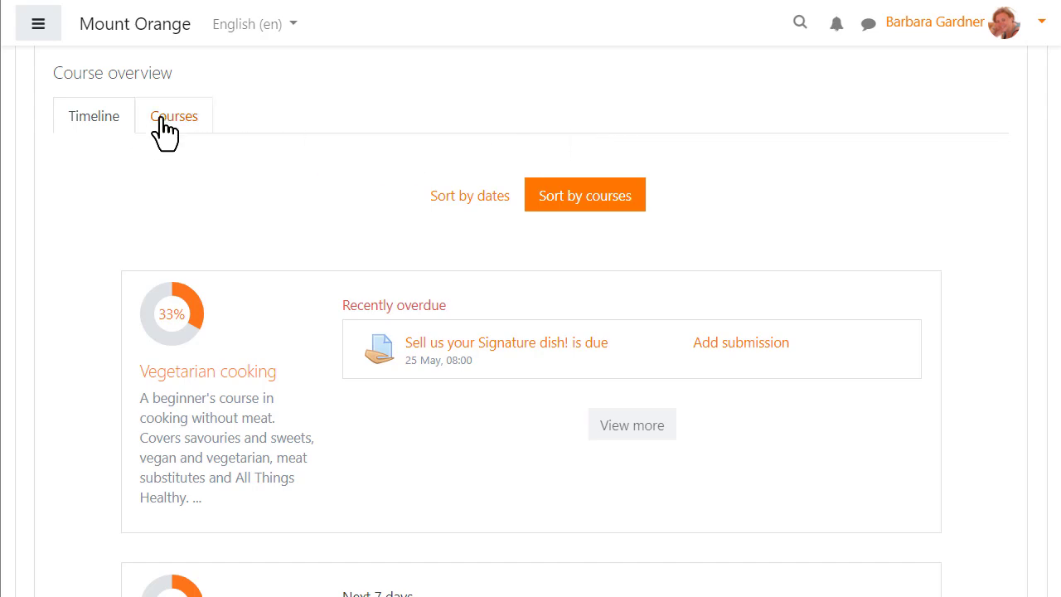
# Step: Open the Courses tab and browse the future and past course lists
pyautogui.click(174, 116)
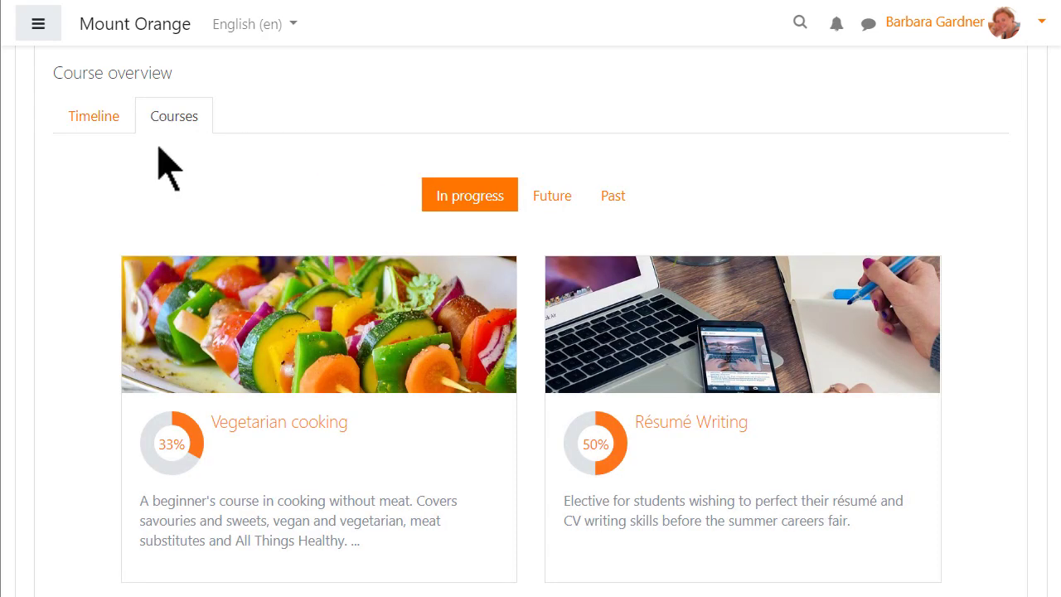
pyautogui.scroll(-3)
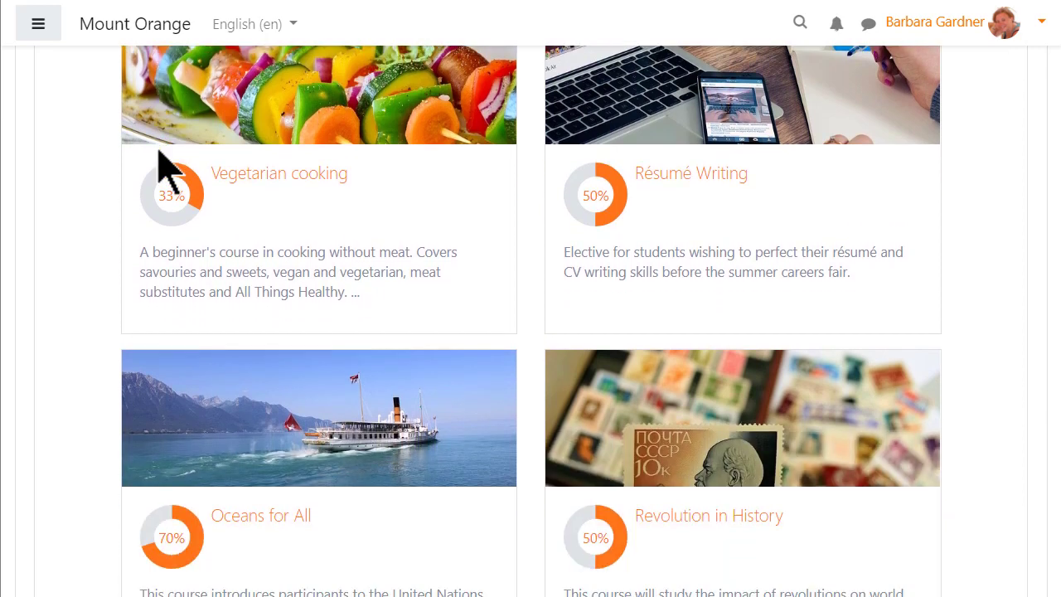
pyautogui.scroll(3)
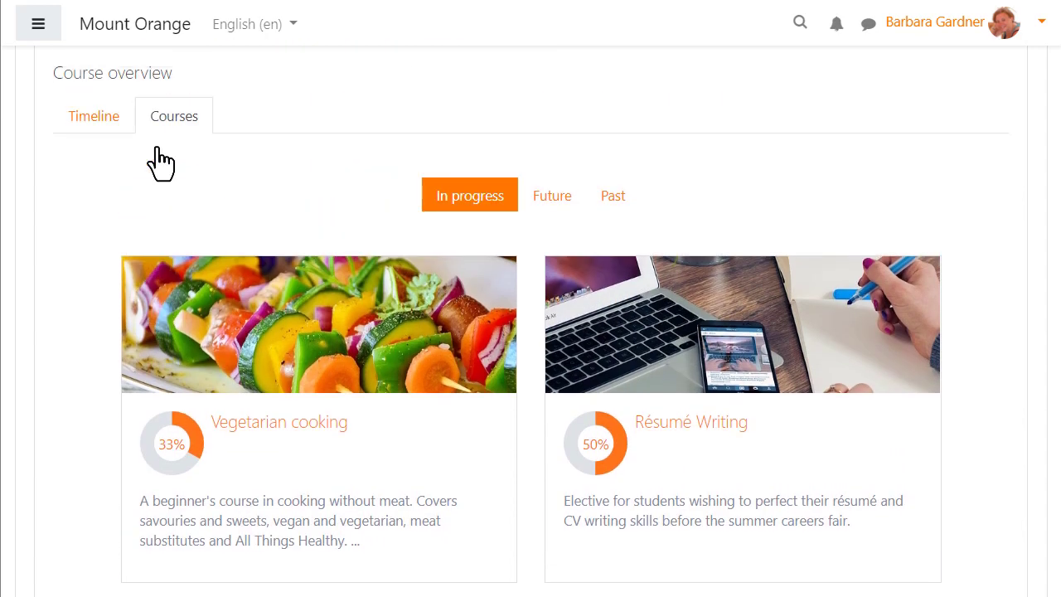
pyautogui.scroll(3)
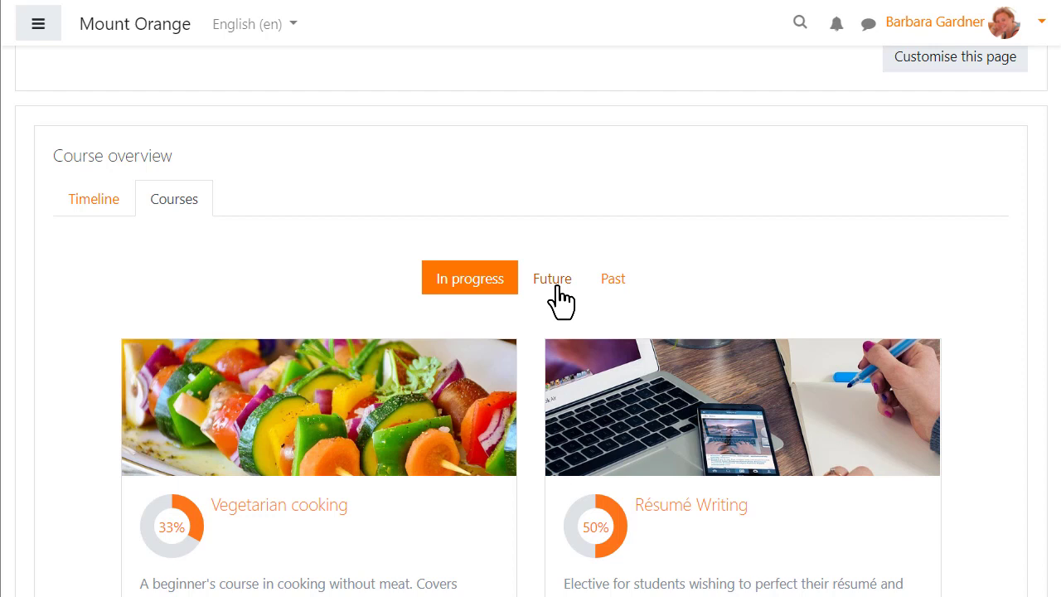
pyautogui.click(553, 278)
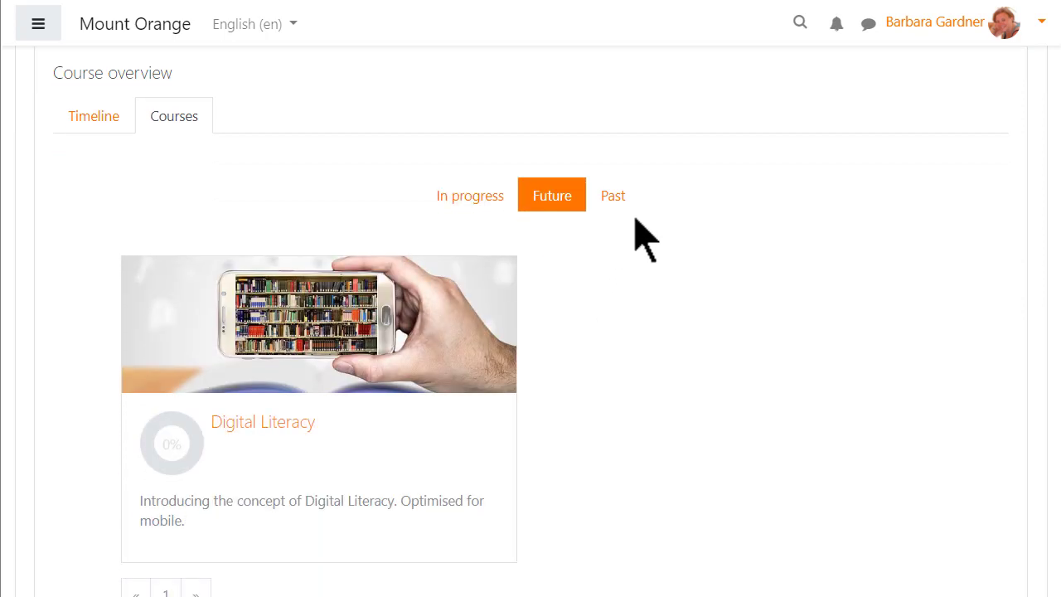
pyautogui.click(613, 196)
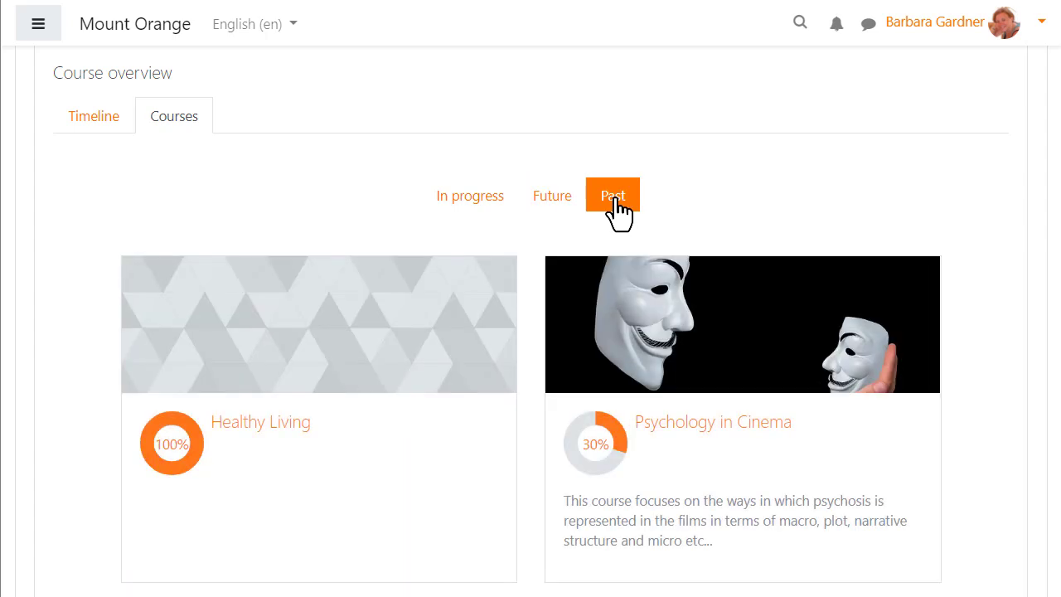
pyautogui.moveTo(1008, 278)
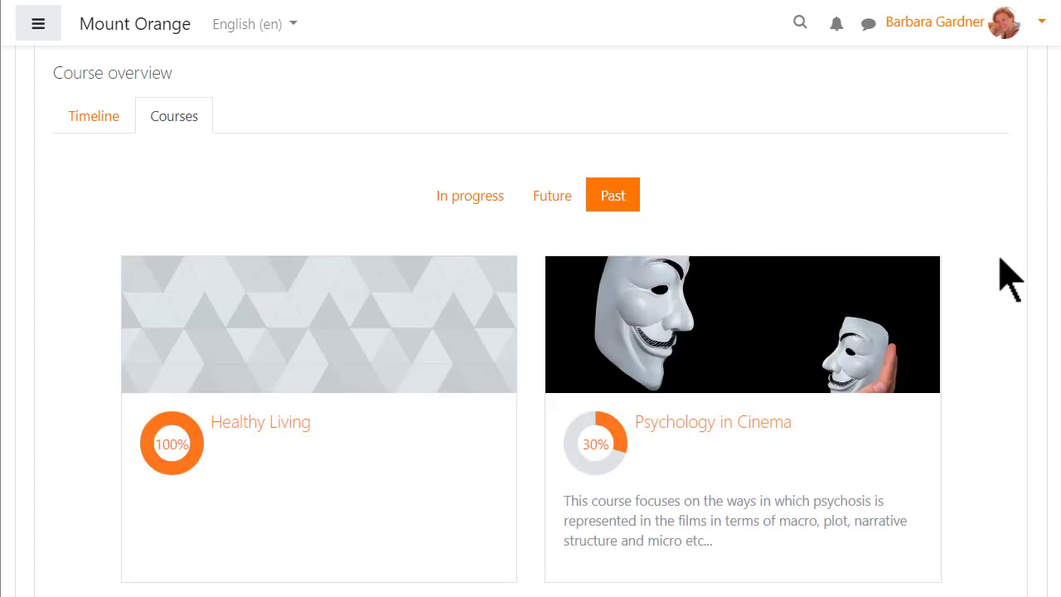
# Step: List the in-progress courses, then view the Timeline sorted by courses
pyautogui.scroll(-3)
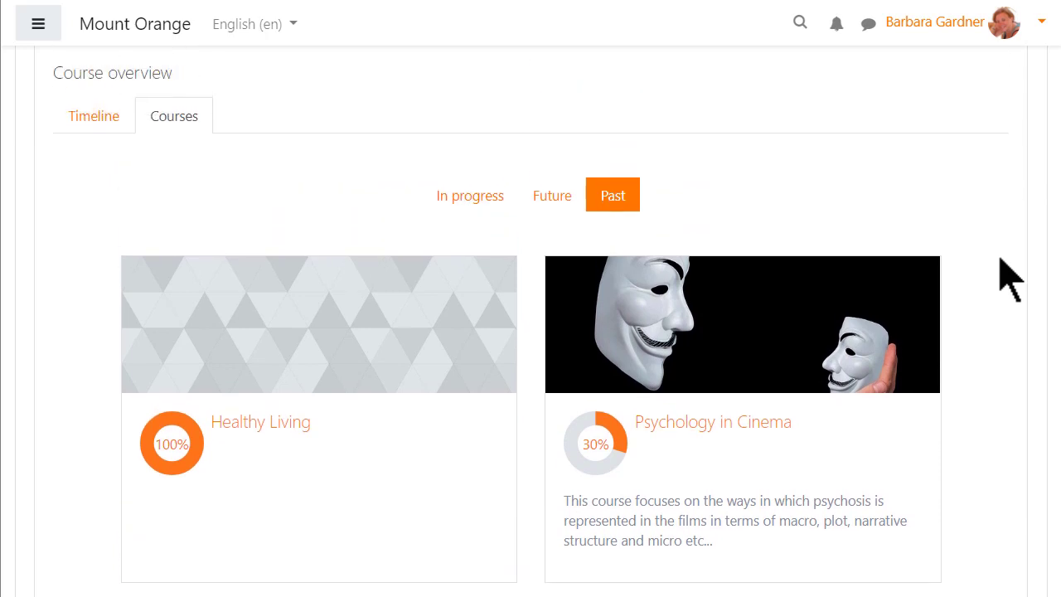
pyautogui.moveTo(576, 244)
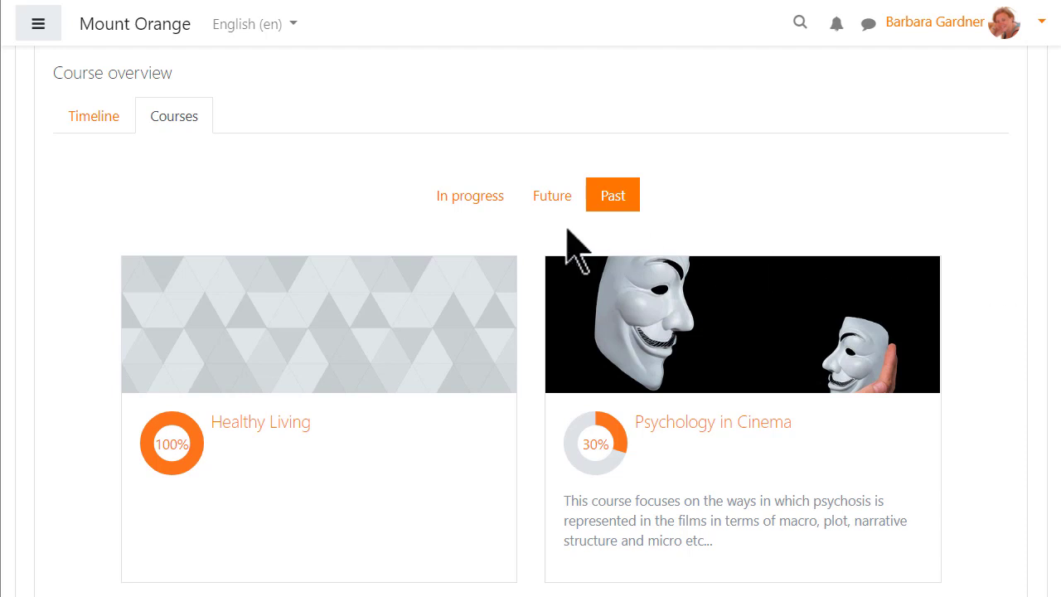
pyautogui.moveTo(470, 196)
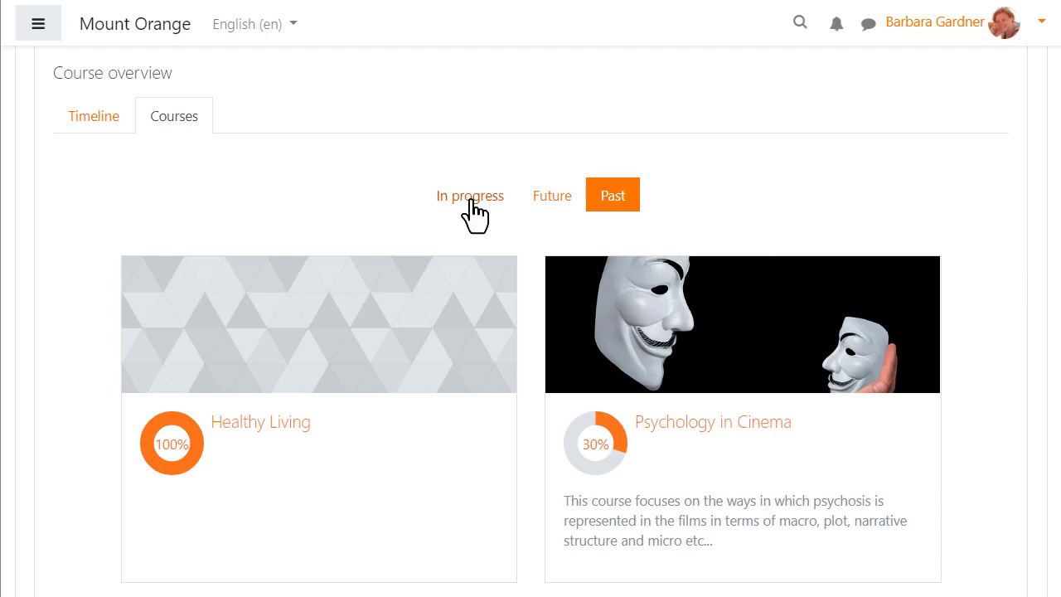
pyautogui.click(469, 195)
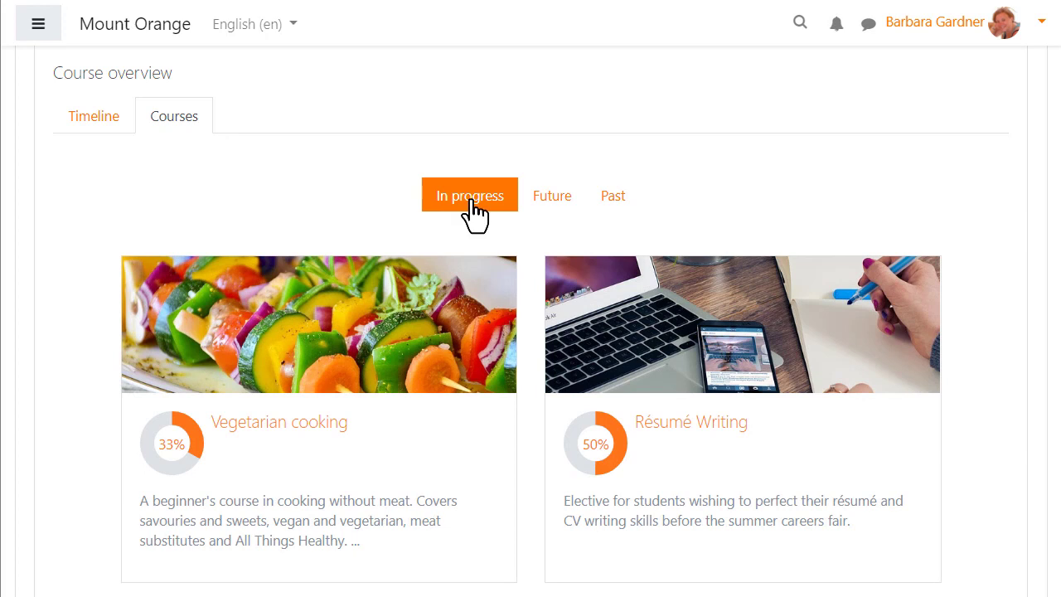
pyautogui.moveTo(141, 174)
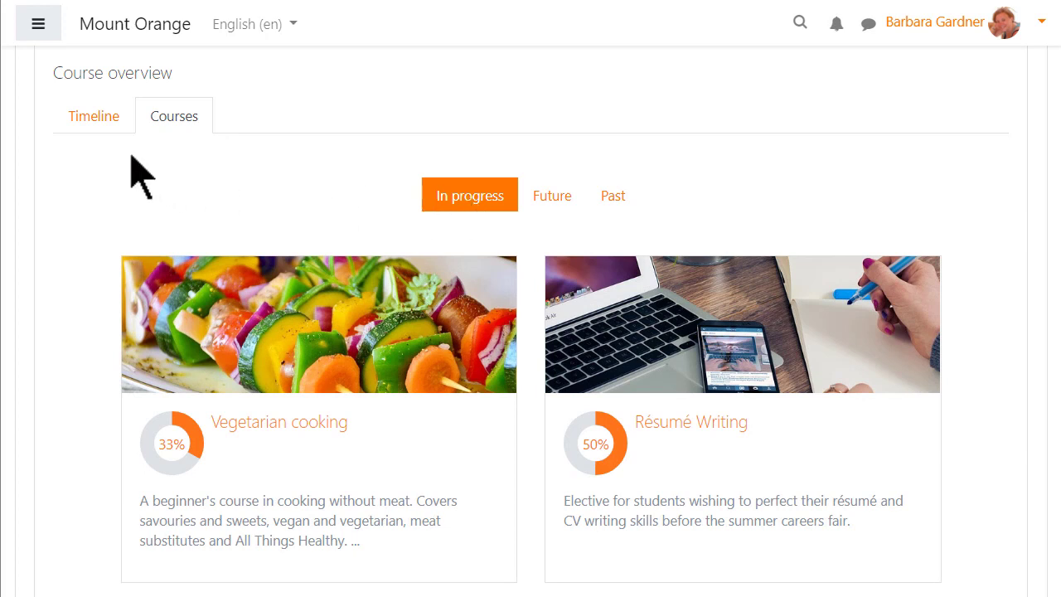
pyautogui.click(93, 116)
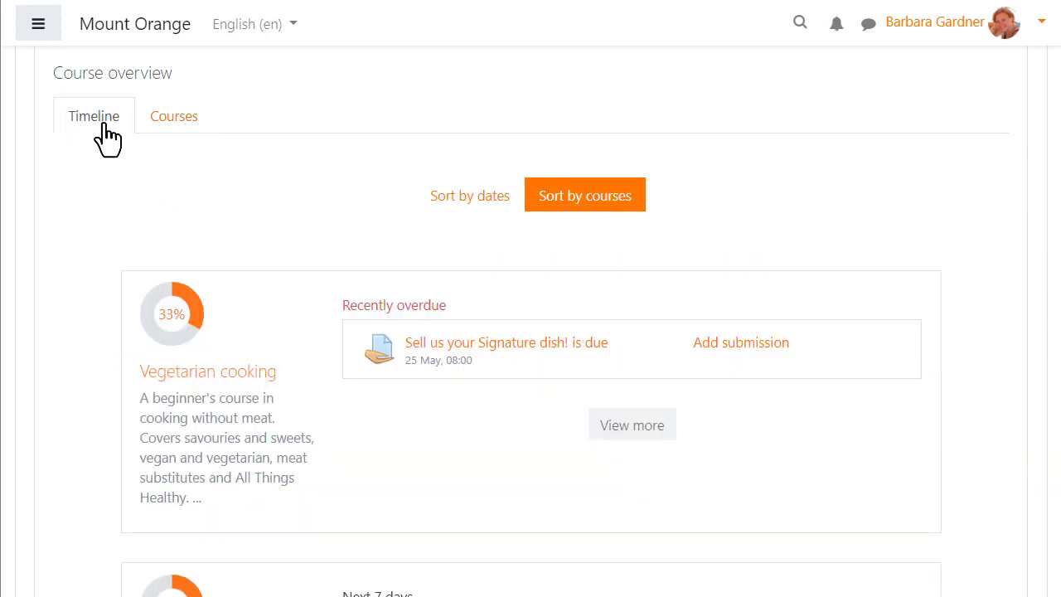
pyautogui.moveTo(390, 203)
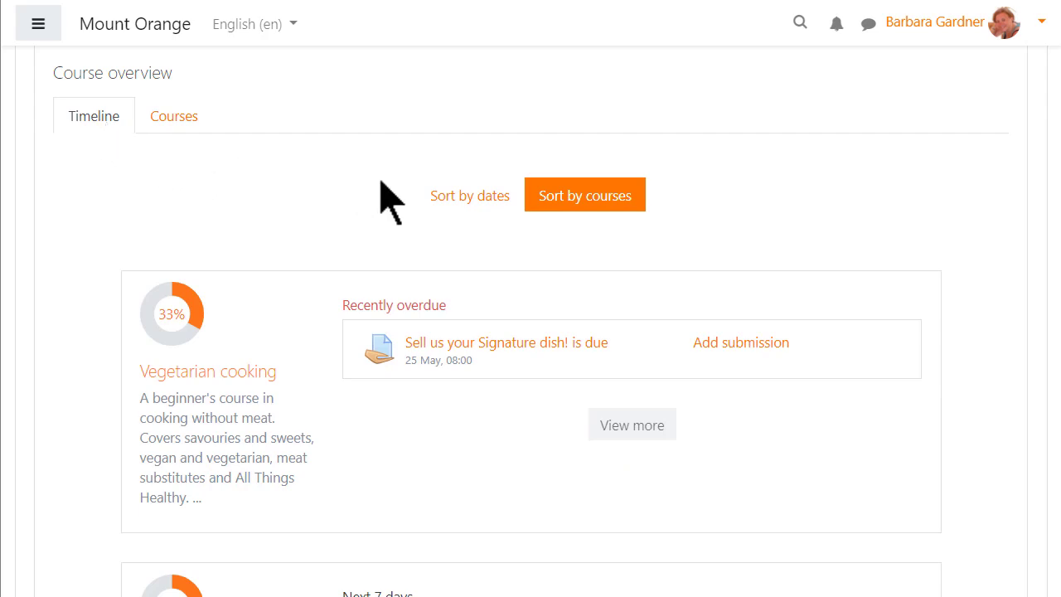
pyautogui.click(469, 195)
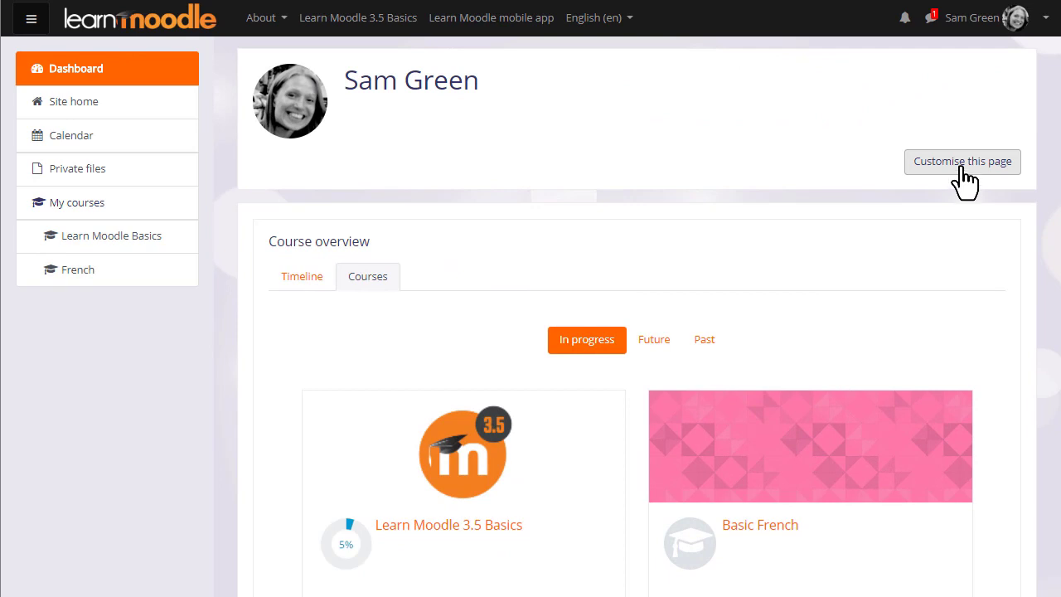
# Step: Turn on editing mode for the Learn Moodle dashboard via 'Customise this page'
pyautogui.click(962, 161)
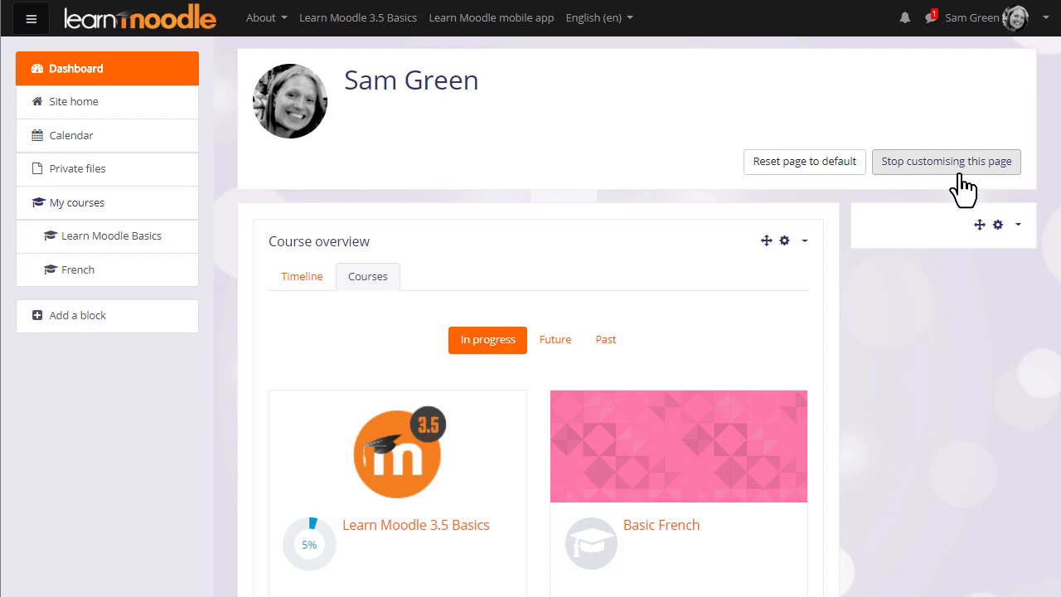
pyautogui.moveTo(196, 323)
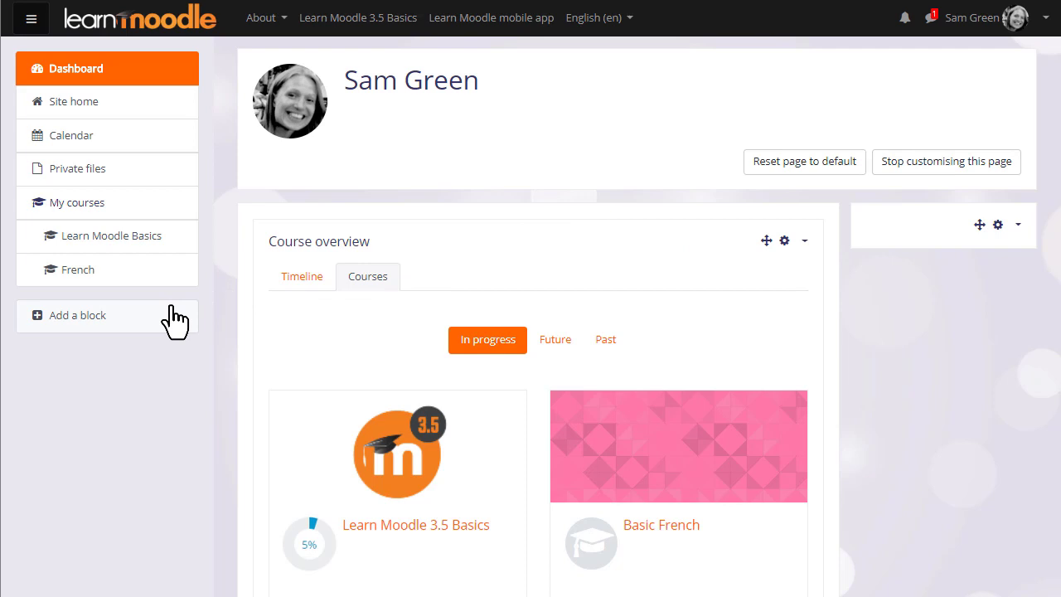
# Step: Add a Tags block and move it below Course overview, checking the move targets
pyautogui.click(77, 316)
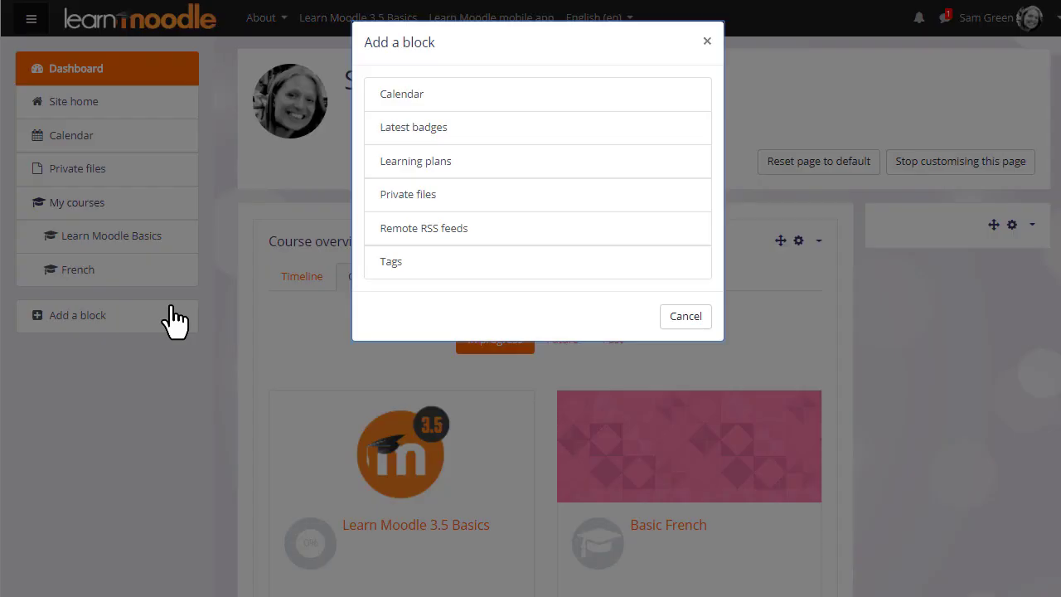
pyautogui.moveTo(390, 261)
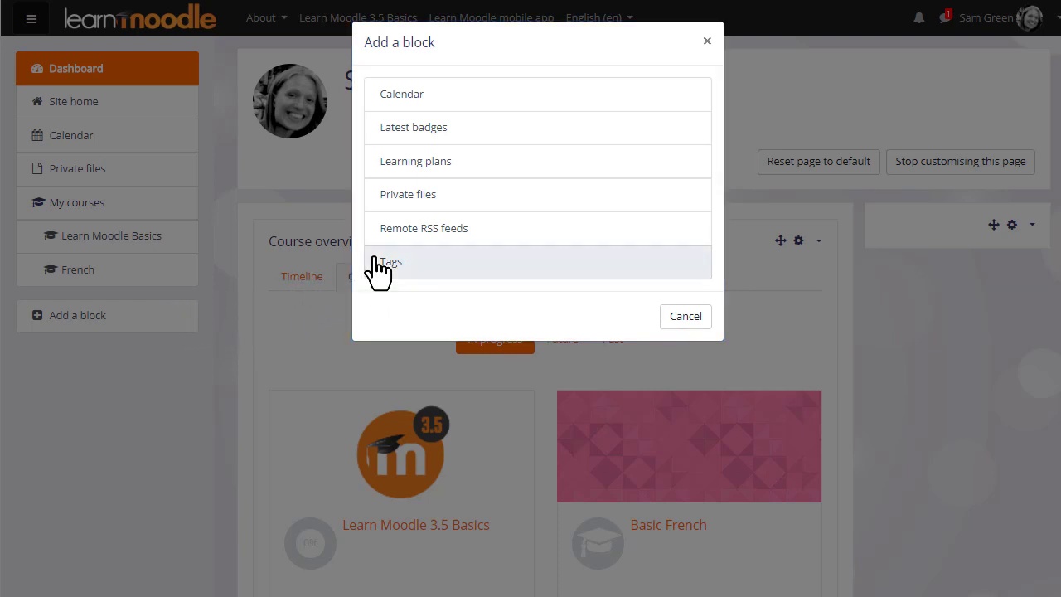
pyautogui.click(390, 261)
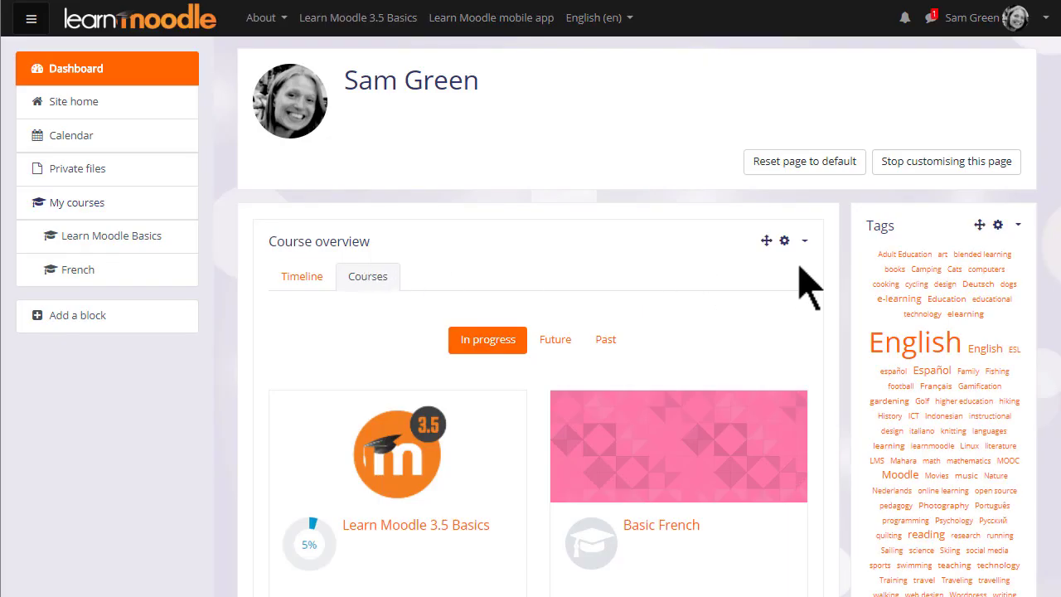
pyautogui.moveTo(979, 224)
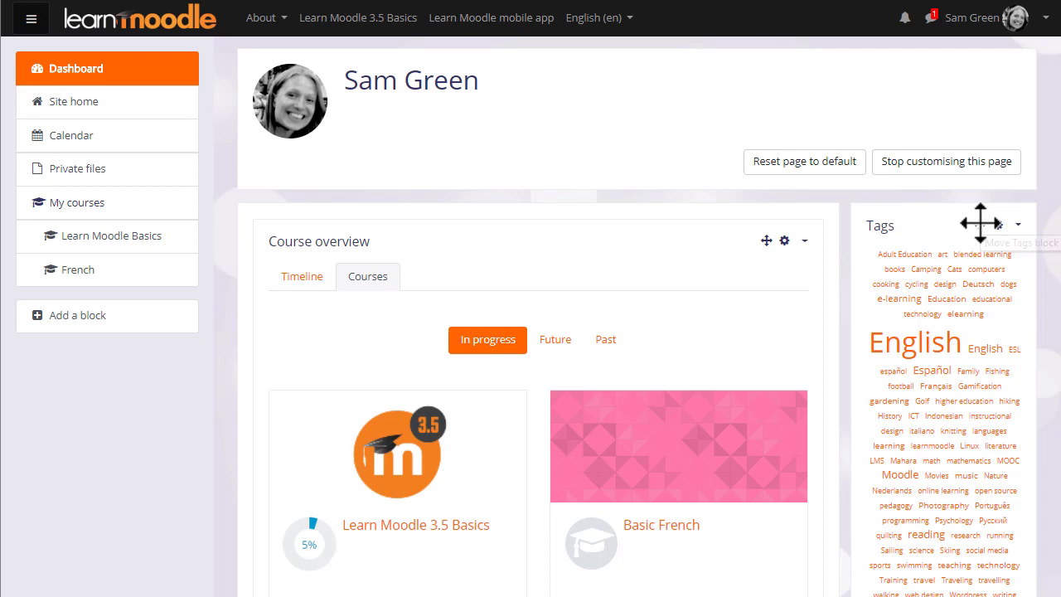
pyautogui.moveTo(987, 224); pyautogui.dragTo(537, 259)
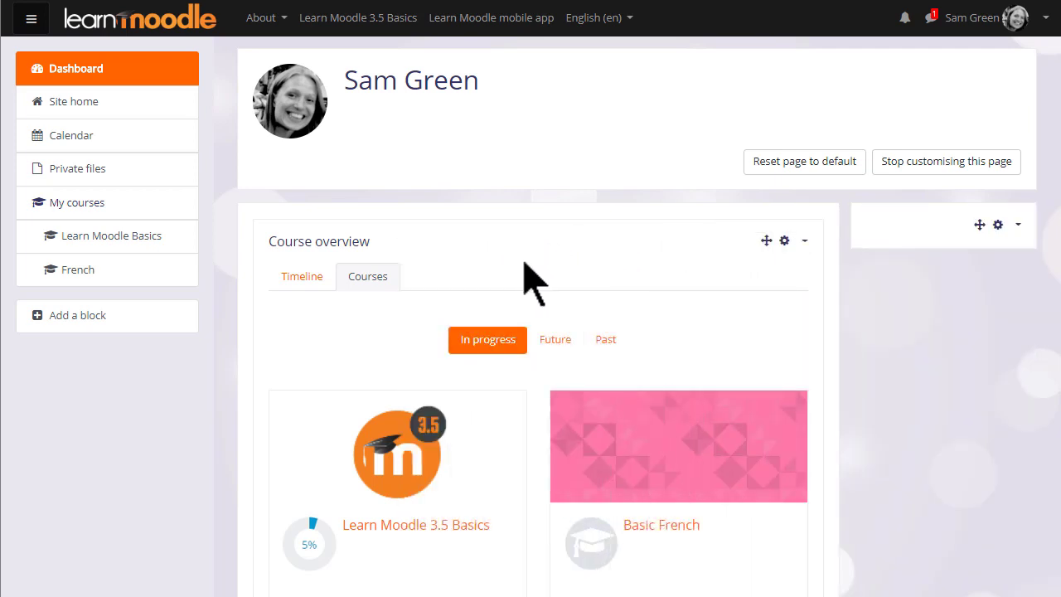
pyautogui.scroll(-3)
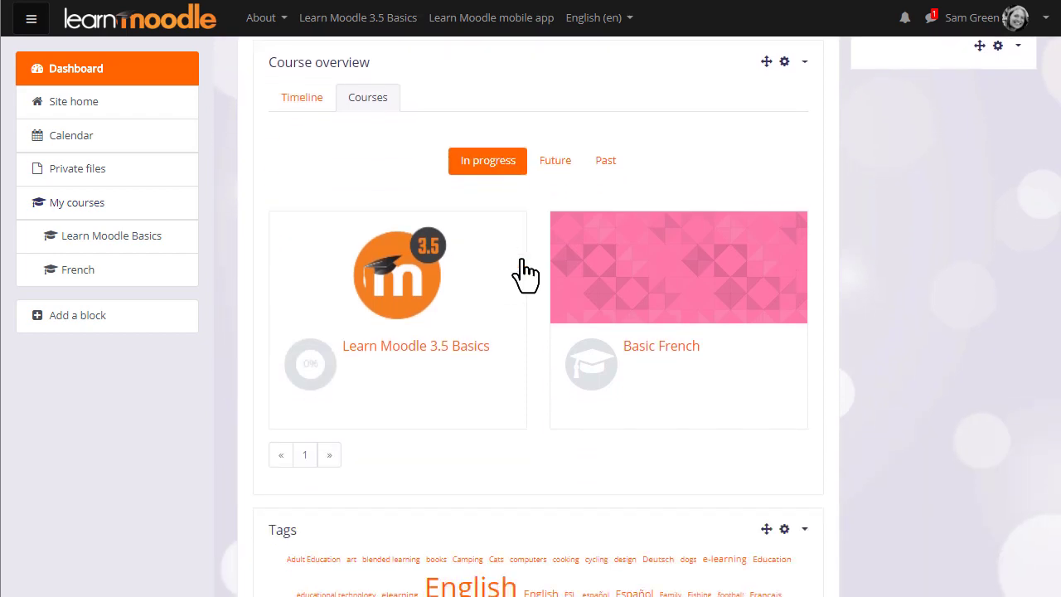
pyautogui.scroll(-3)
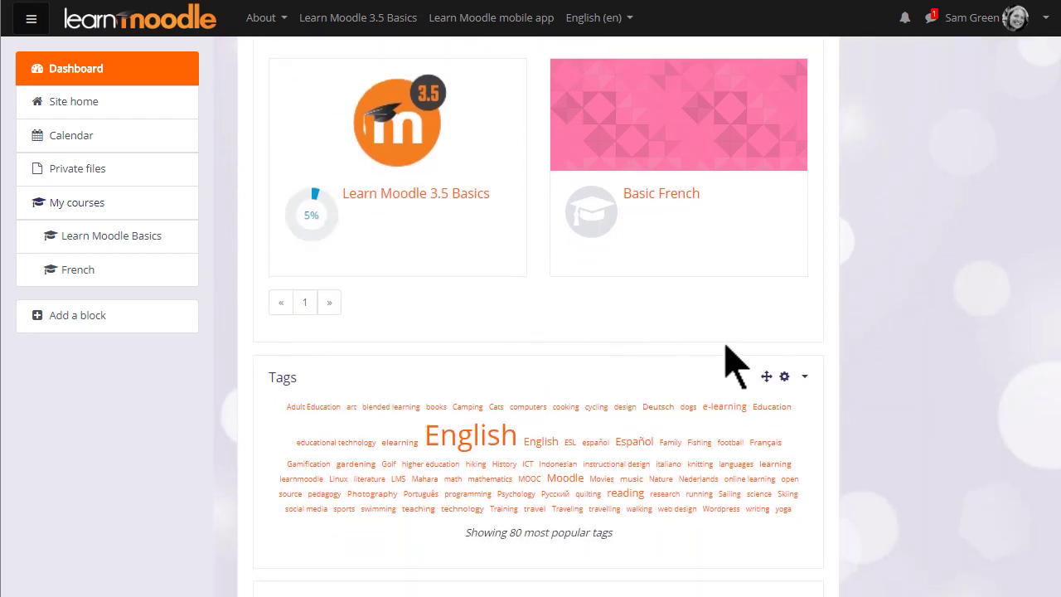
pyautogui.click(767, 376)
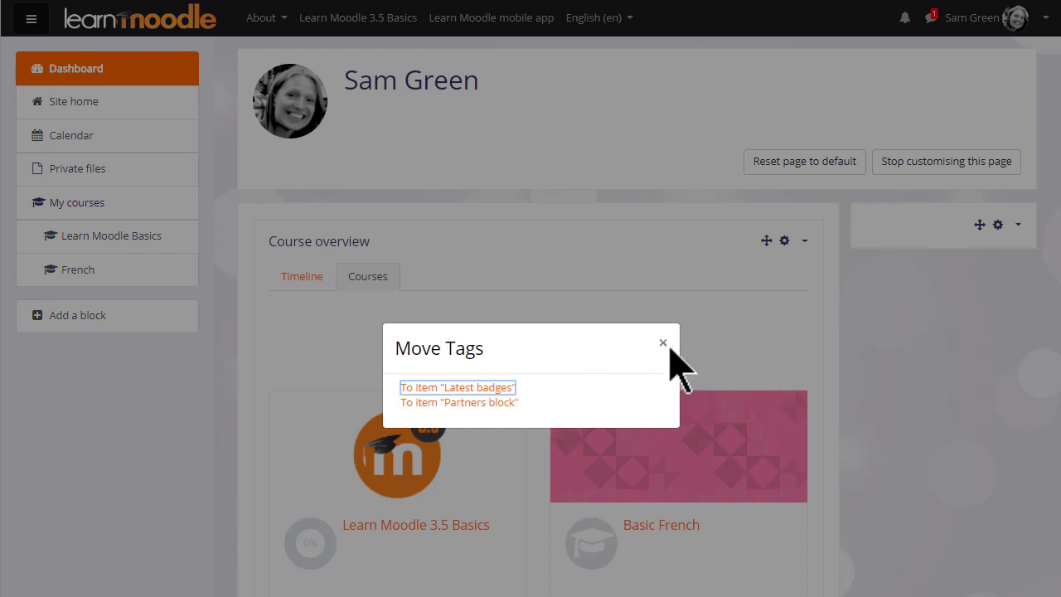
# Step: Cancel the move, delete the Tags block with confirmation, and stop customising the dashboard
pyautogui.click(663, 342)
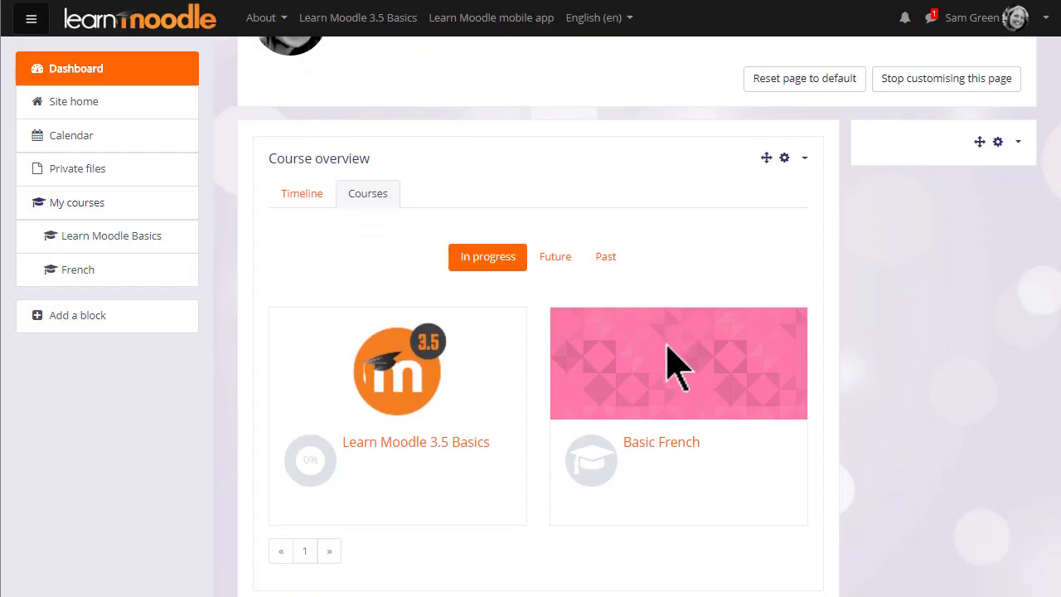
pyautogui.click(804, 293)
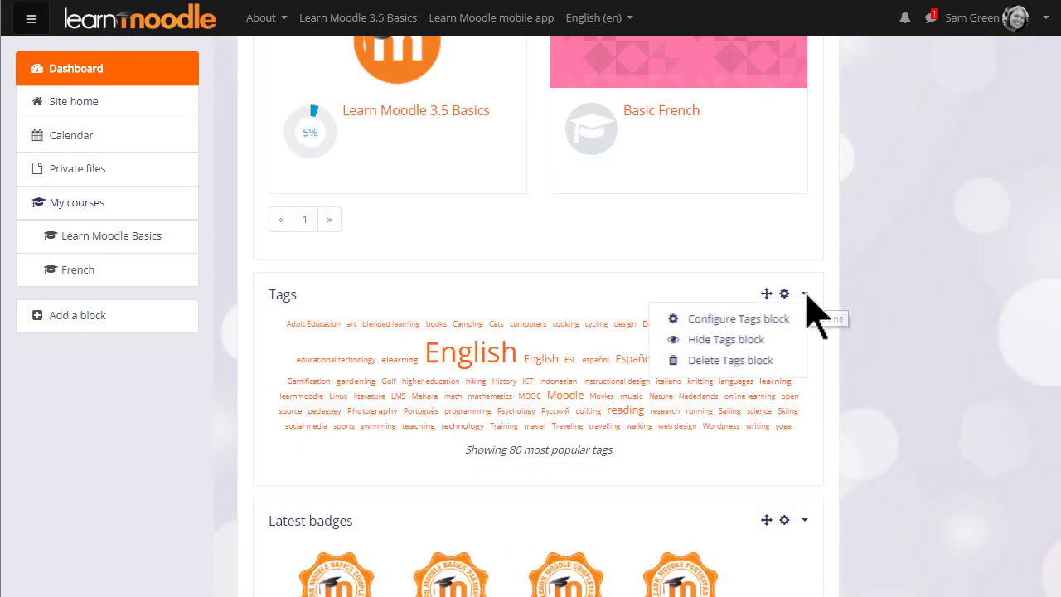
pyautogui.click(730, 360)
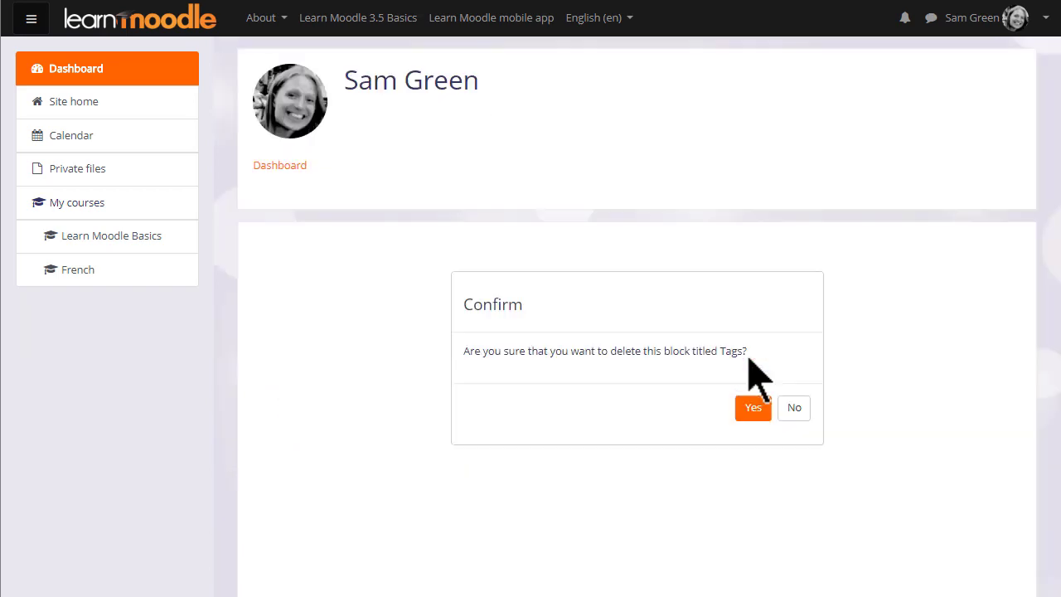
pyautogui.click(753, 407)
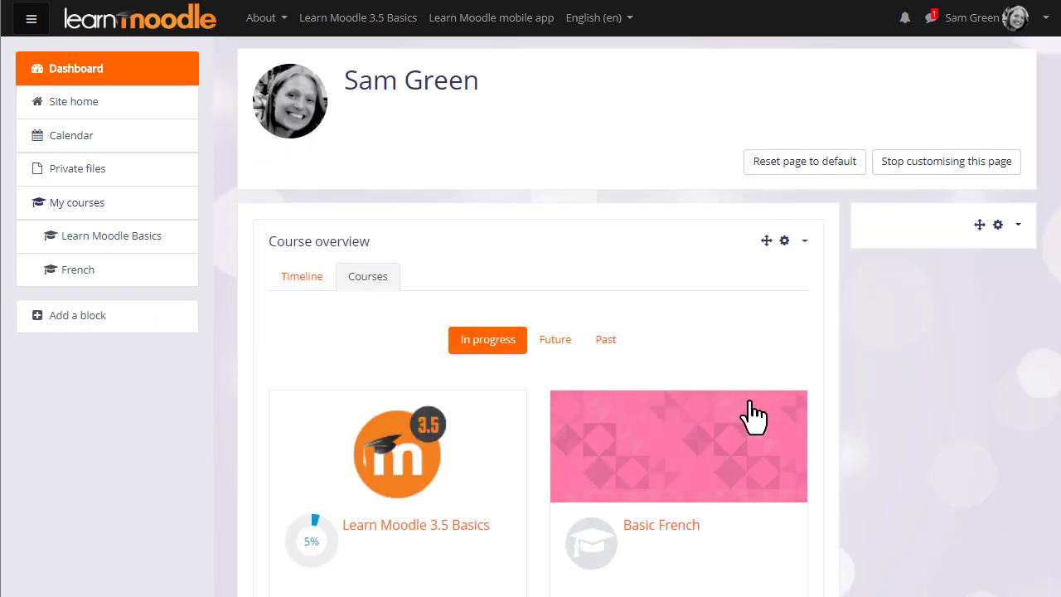
pyautogui.moveTo(947, 162)
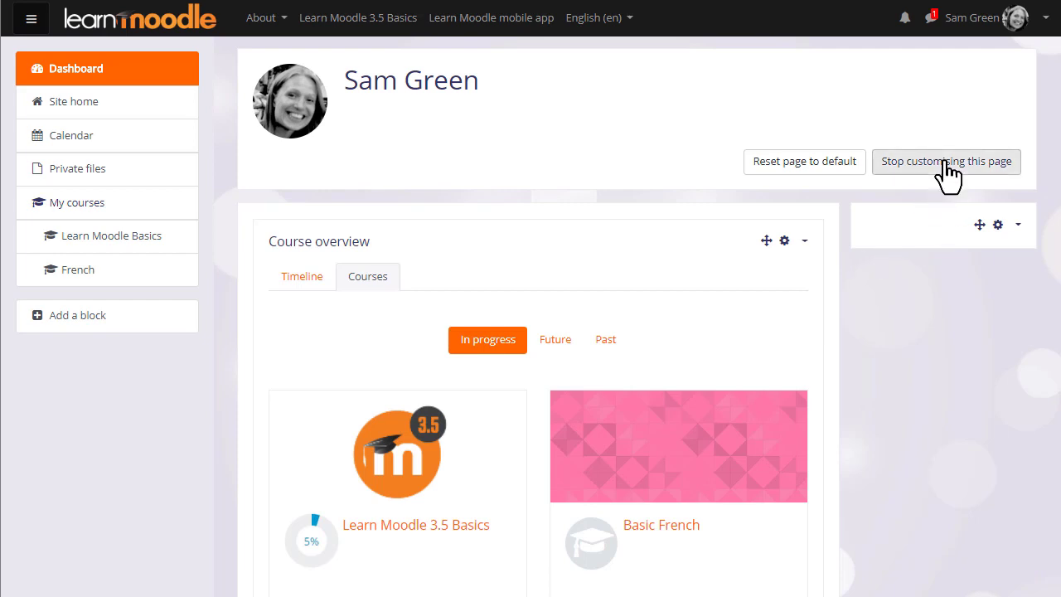
pyautogui.click(945, 162)
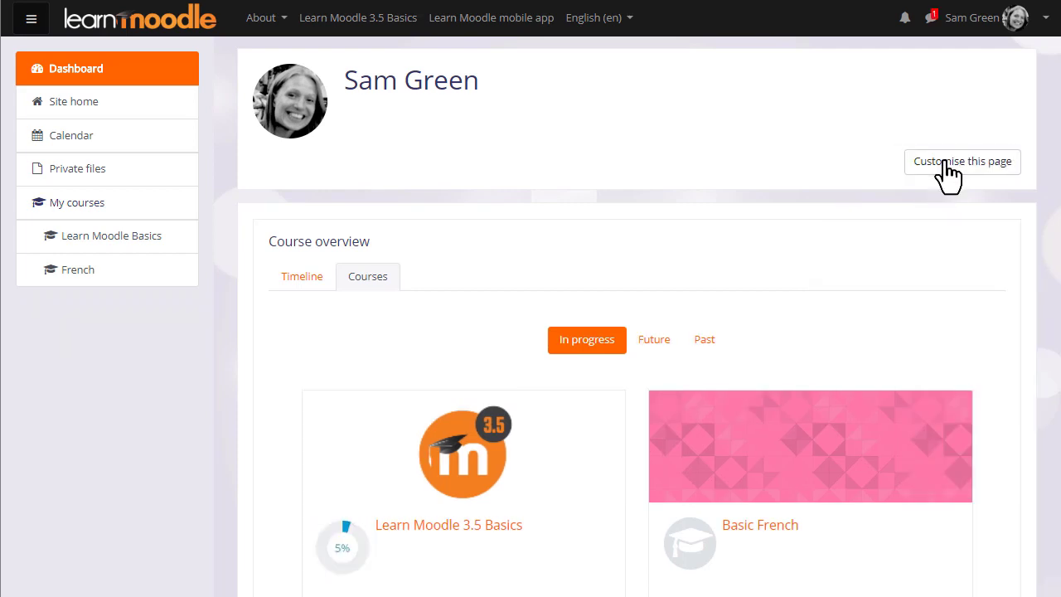